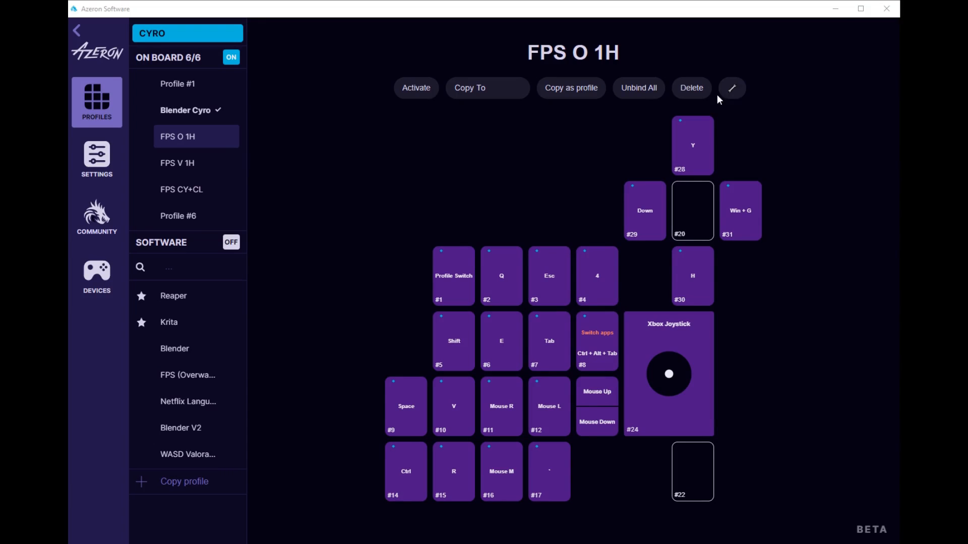
Review the FPS O 1H profile settings showing sensitivity stages 1000, 4000 and 2400.
click(732, 88)
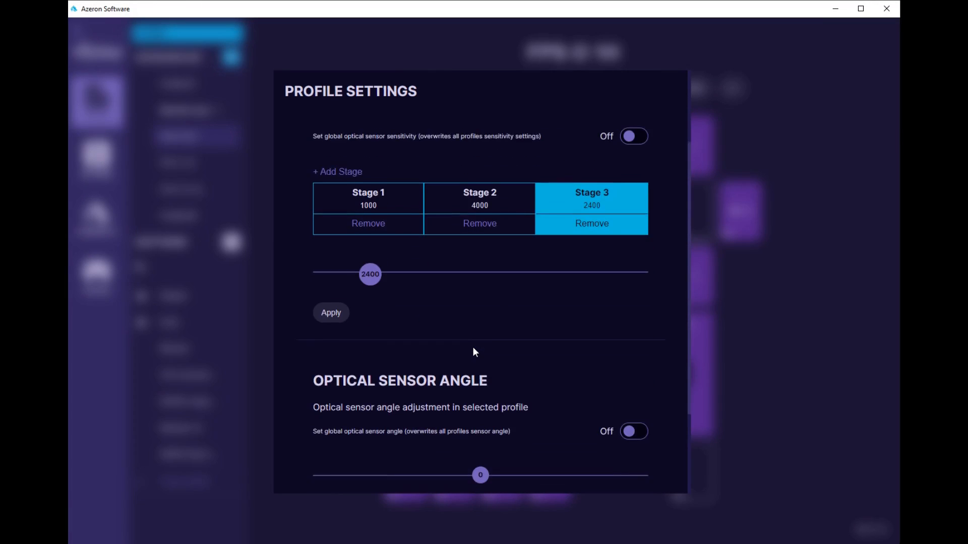